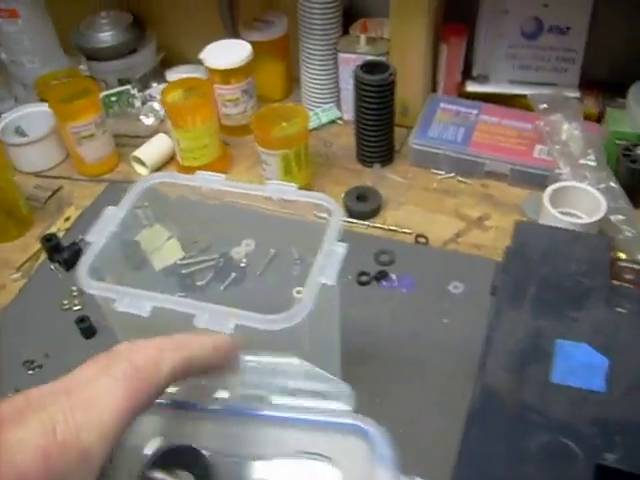
mouse_move(320, 240)
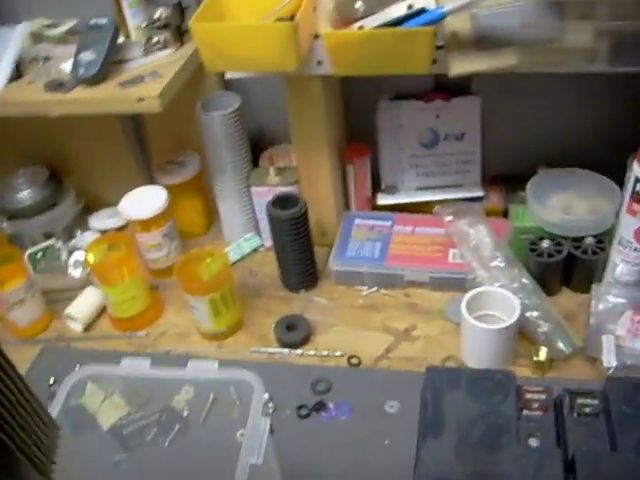